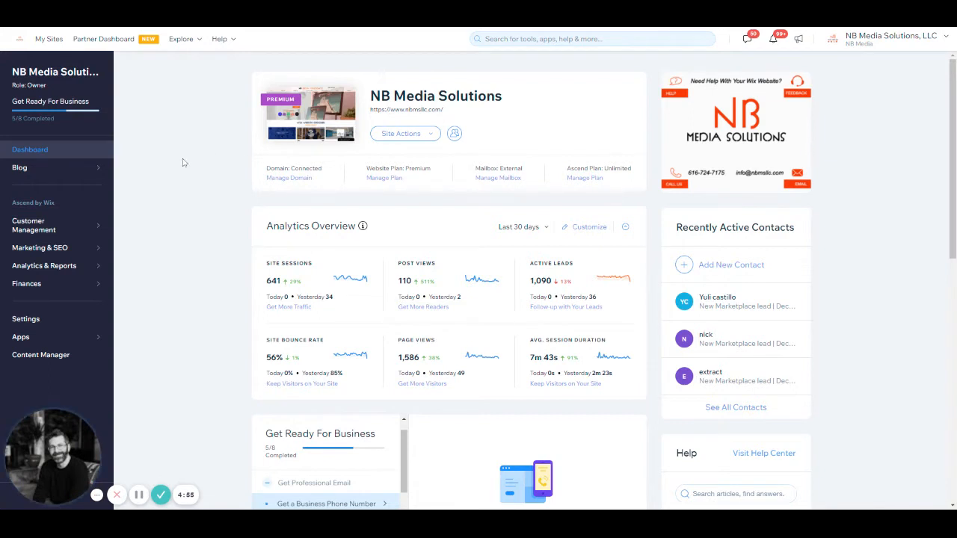
{"action": "mouse_move", "coordinate": [188, 194]}
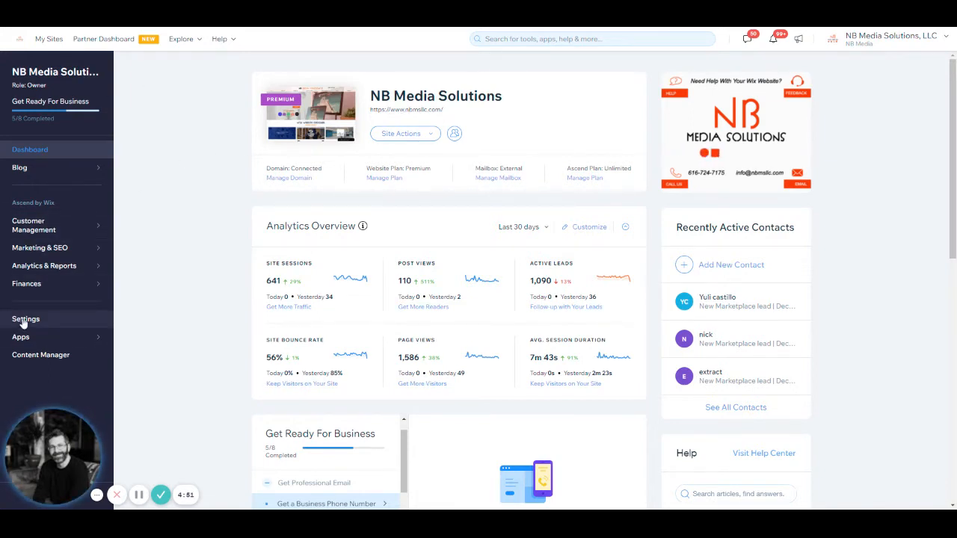
Reach the Favicon area of Website Settings and begin uploading a favicon image.
{"action": "left_click", "coordinate": [26, 320]}
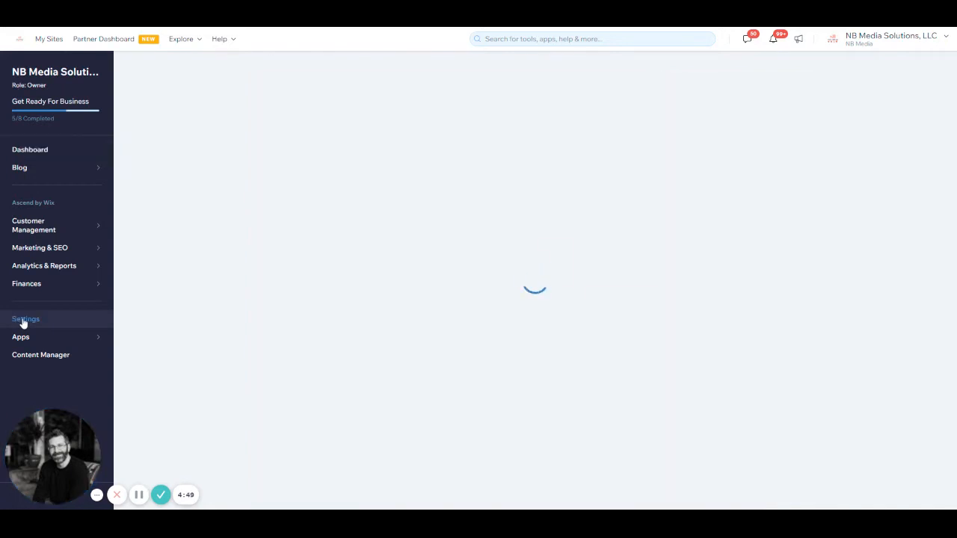
{"action": "left_click", "coordinate": [25, 320]}
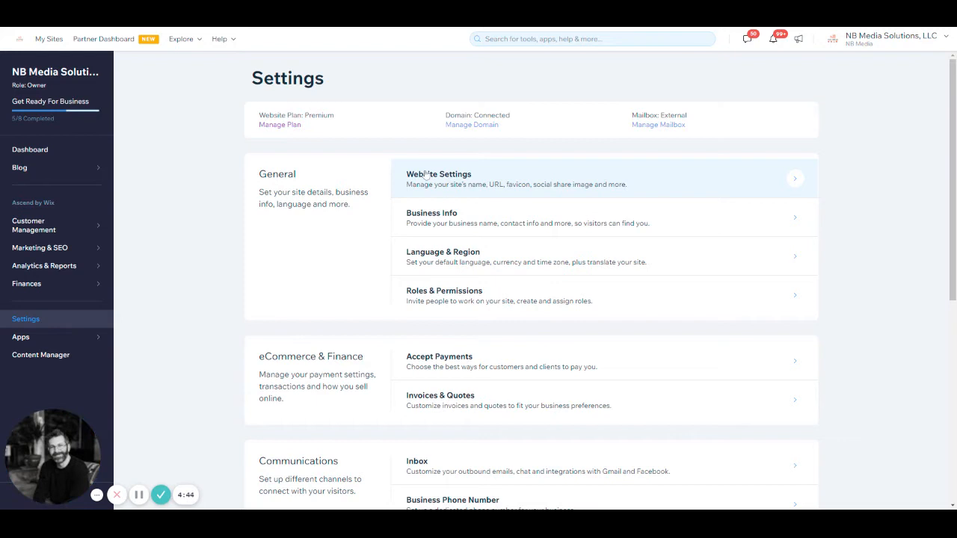
{"action": "mouse_move", "coordinate": [278, 227]}
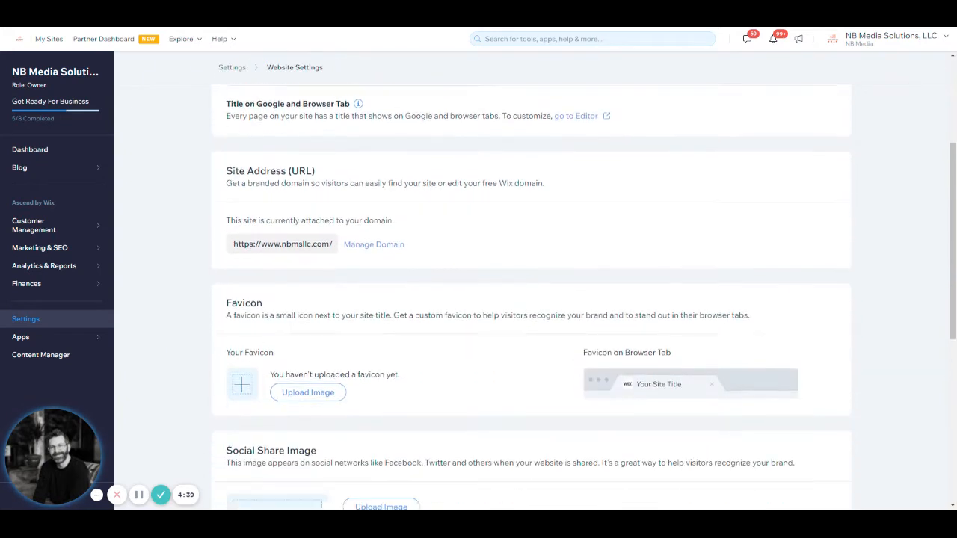
{"action": "scroll", "scroll_direction": "down", "scroll_amount": 3}
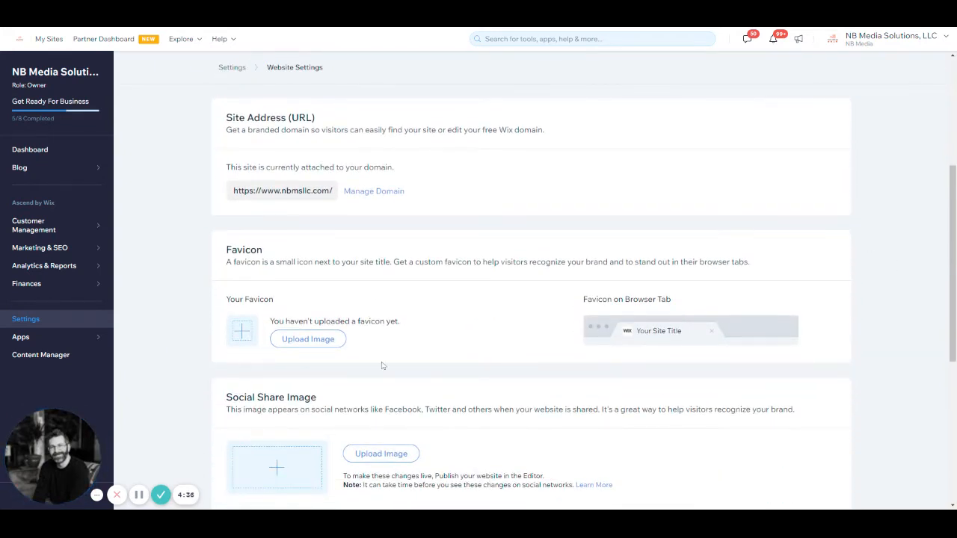
{"action": "mouse_move", "coordinate": [307, 351]}
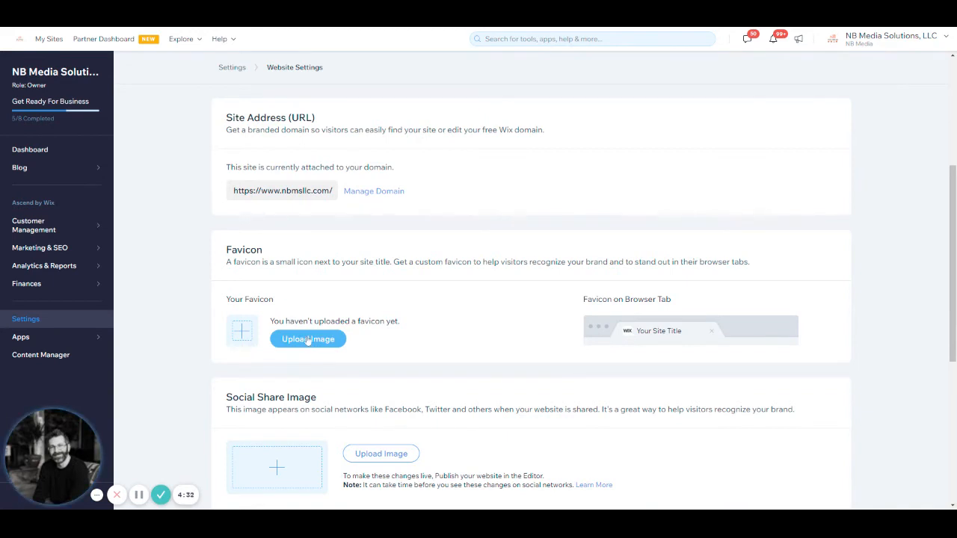
{"action": "left_click", "coordinate": [308, 338]}
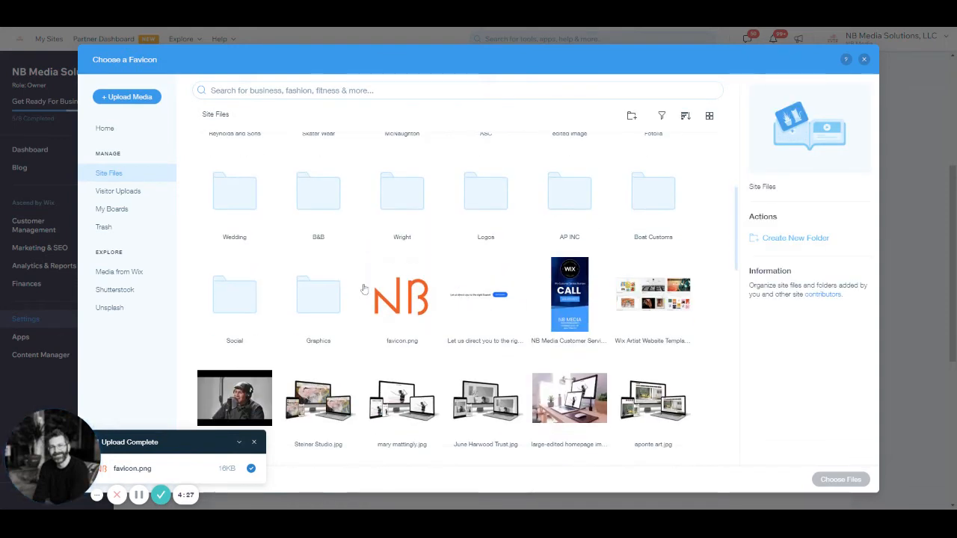
Pick the uploaded orange NB favicon.png thumbnail in Site Files.
{"action": "left_click", "coordinate": [401, 293]}
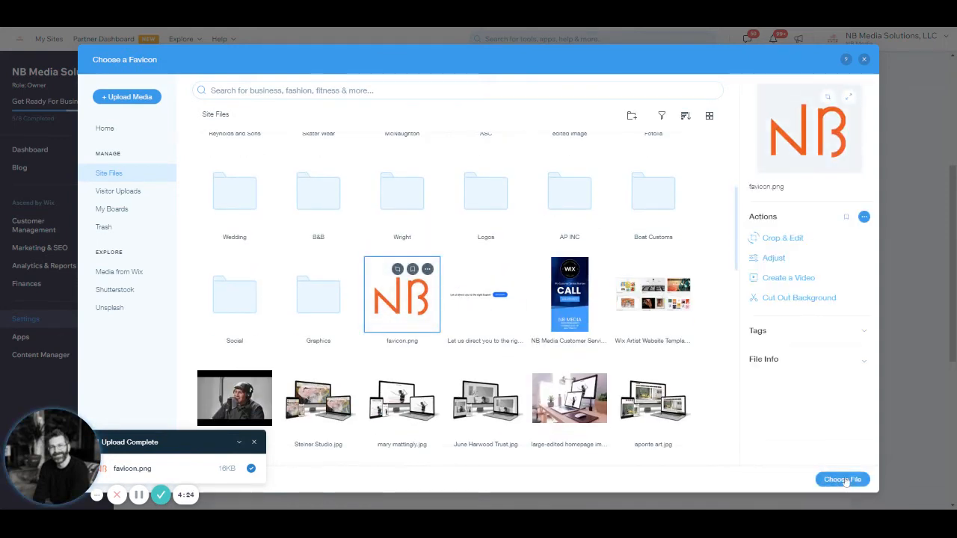
Apply favicon.png as the site favicon and save Website Settings for the confirmation banner.
{"action": "left_click", "coordinate": [841, 478]}
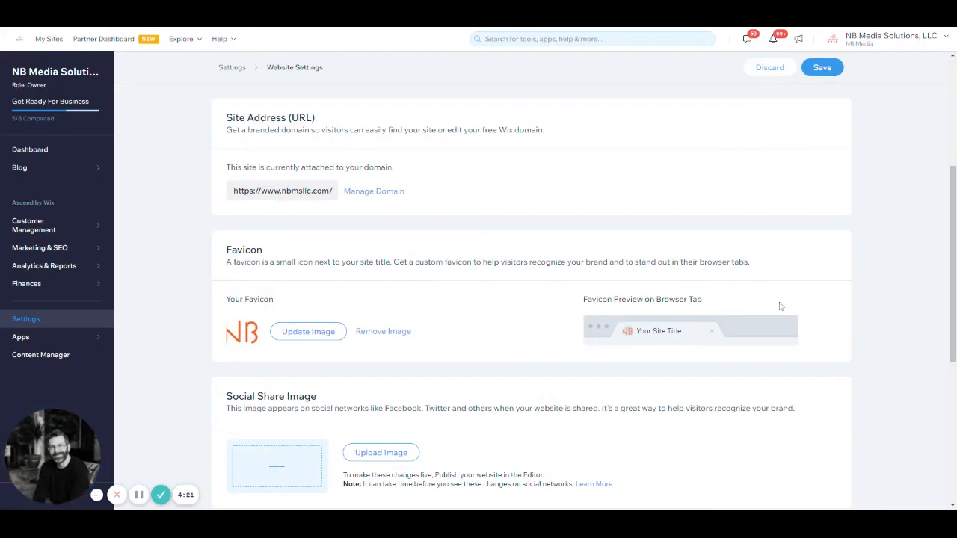
{"action": "mouse_move", "coordinate": [661, 314]}
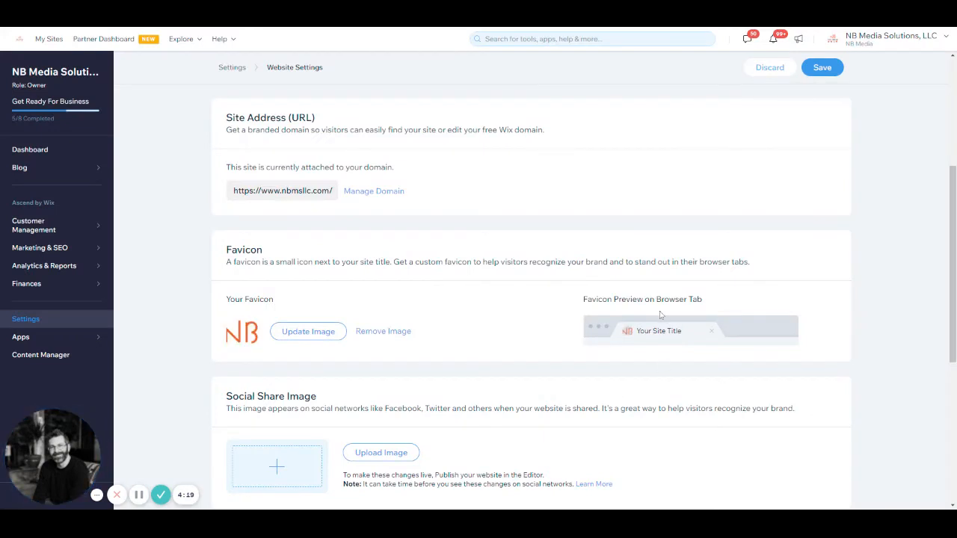
{"action": "left_click", "coordinate": [822, 67]}
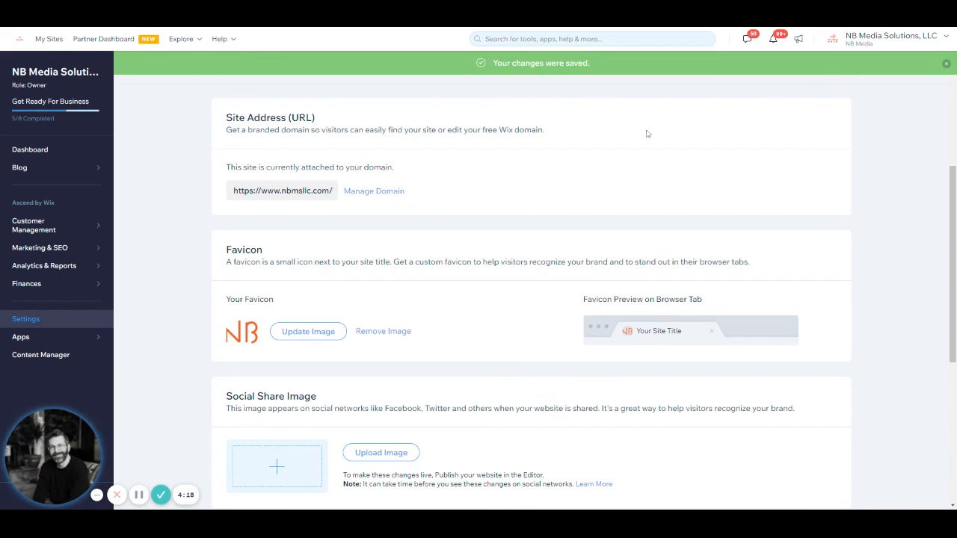
{"action": "mouse_move", "coordinate": [544, 242]}
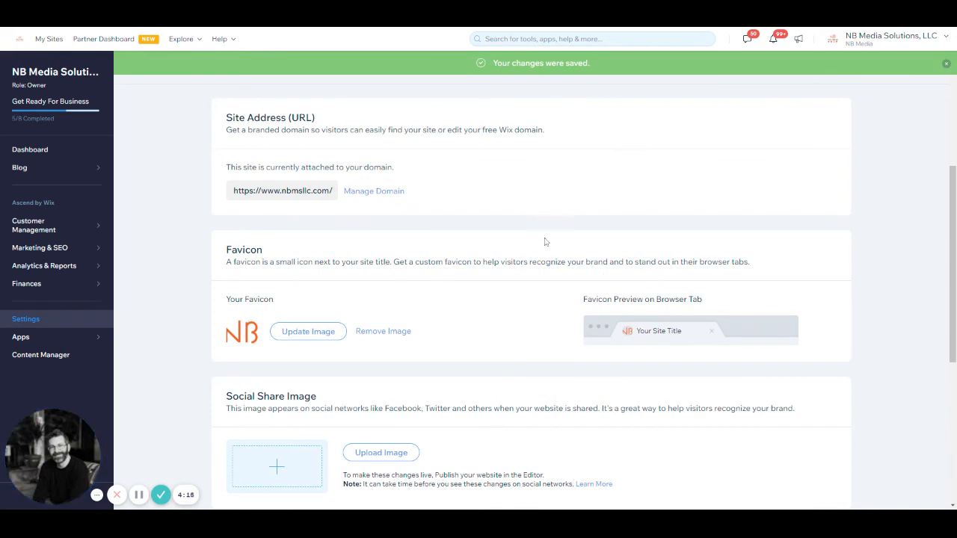
{"action": "mouse_move", "coordinate": [307, 332]}
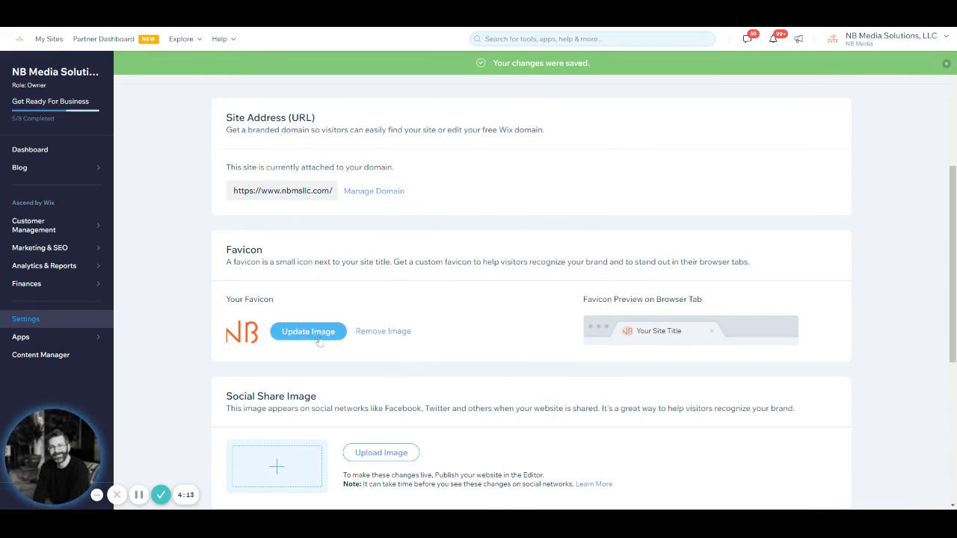